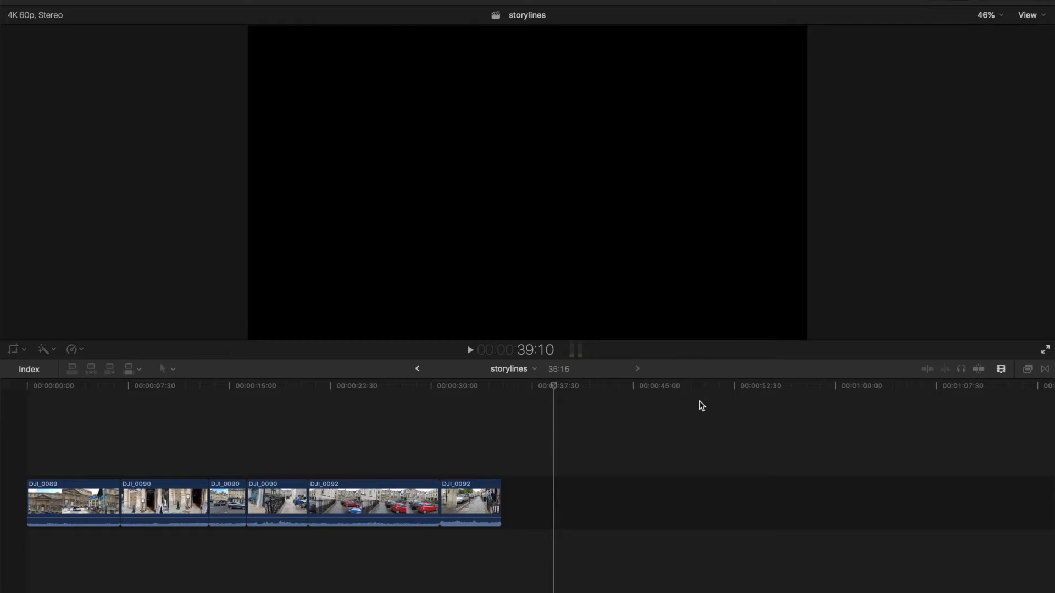
mouse_move(110, 464)
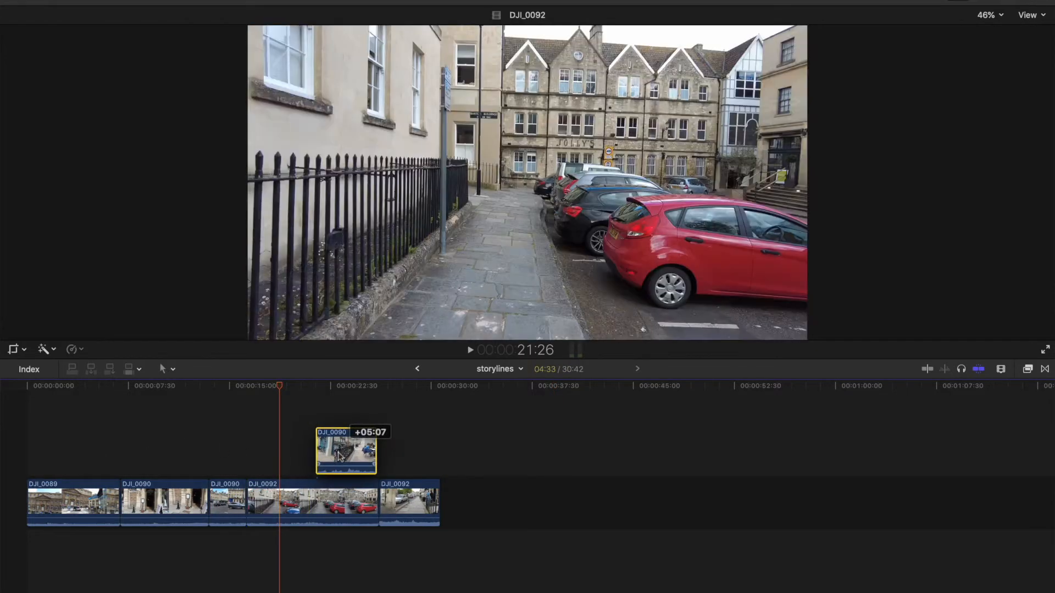
Undo the last change and return the playhead to the start of the timeline.
key(cmd+z)
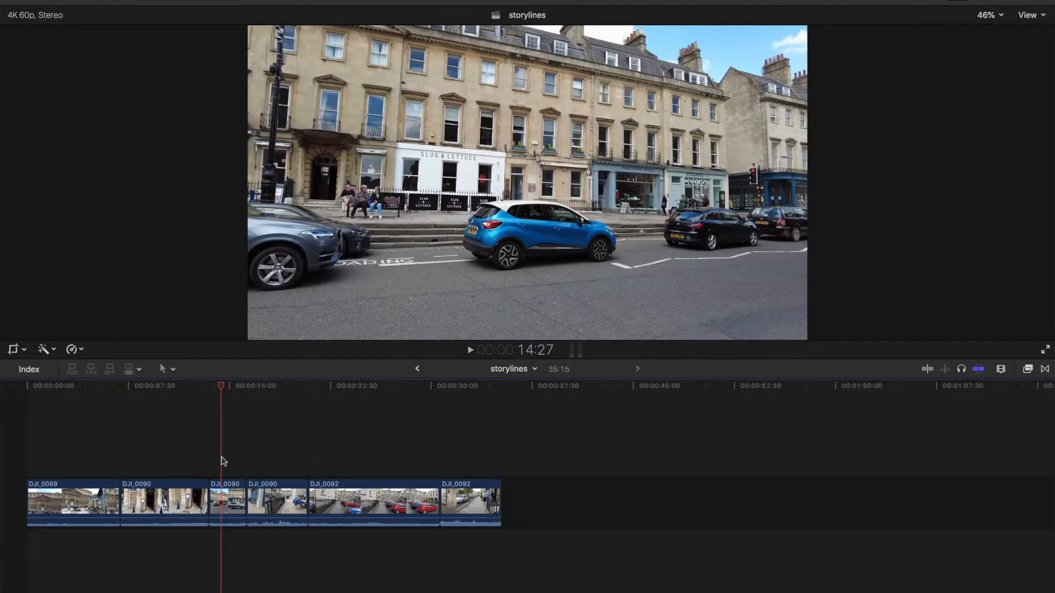
key(Home)
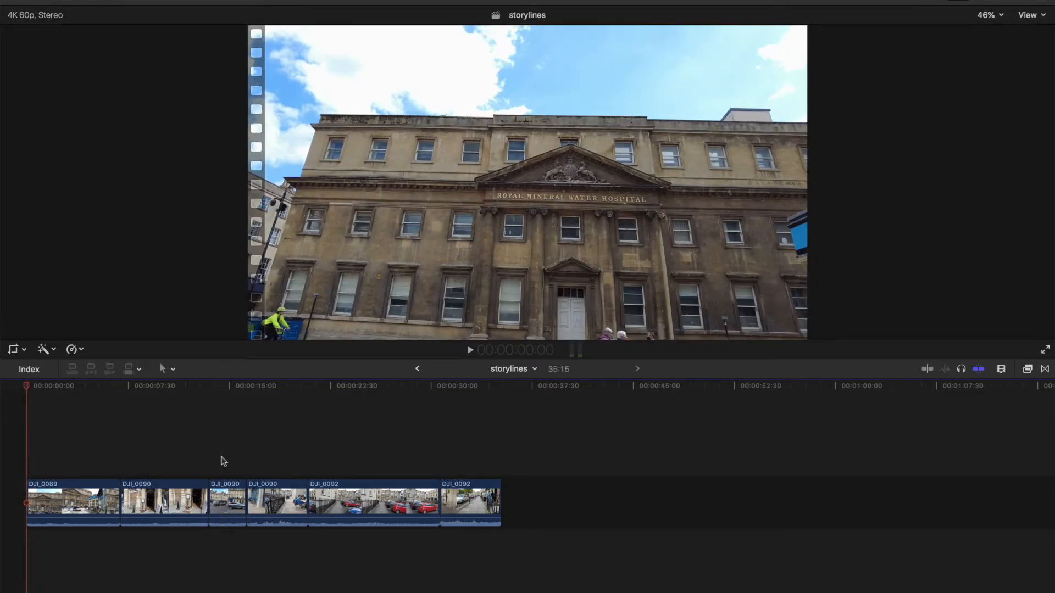
mouse_move(57, 457)
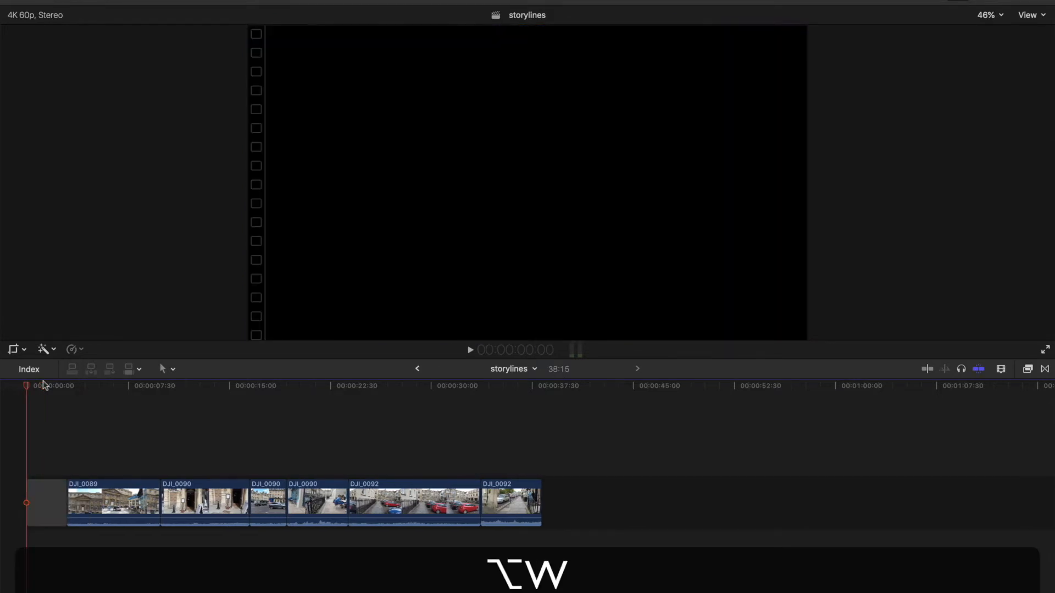
mouse_move(42, 487)
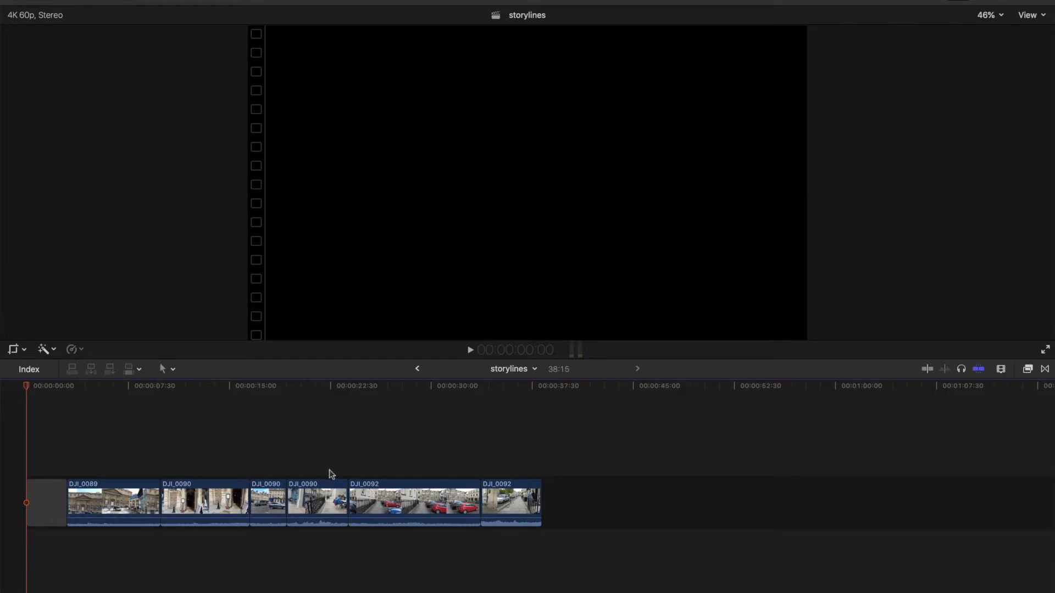
mouse_move(128, 468)
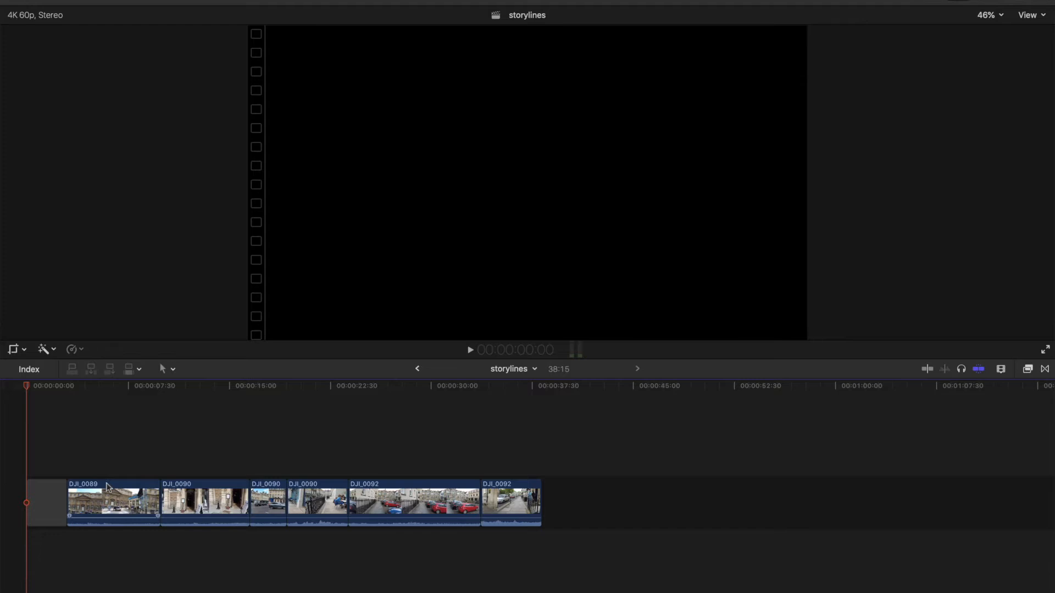
mouse_move(122, 485)
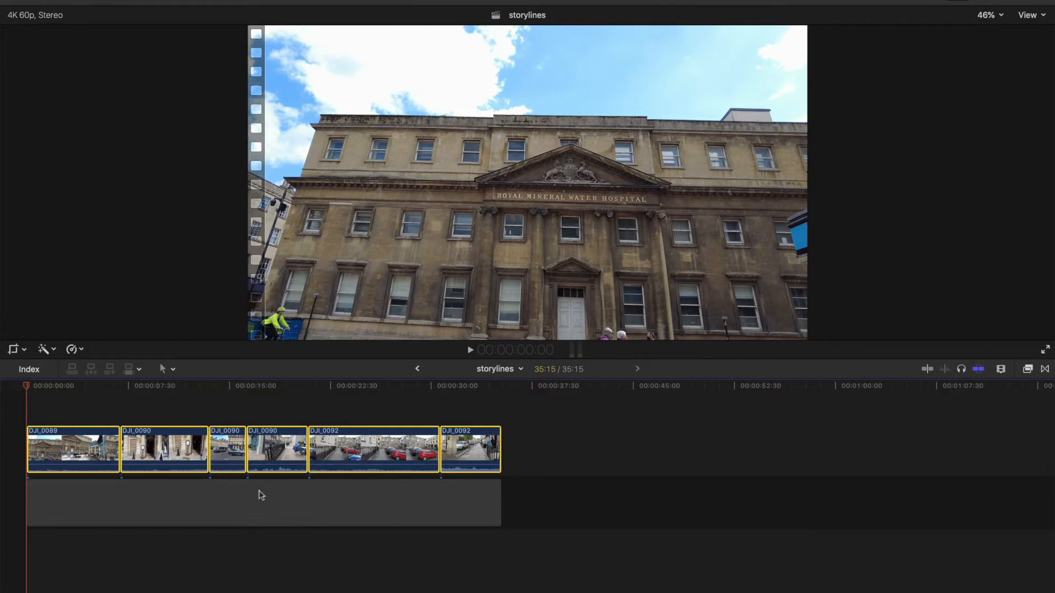
mouse_move(251, 509)
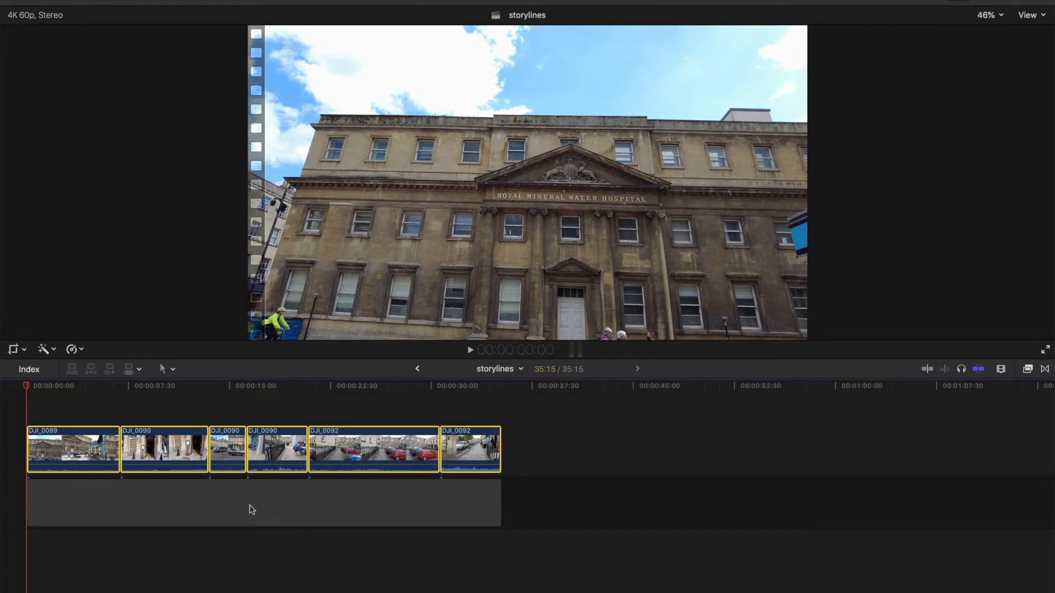
mouse_move(294, 506)
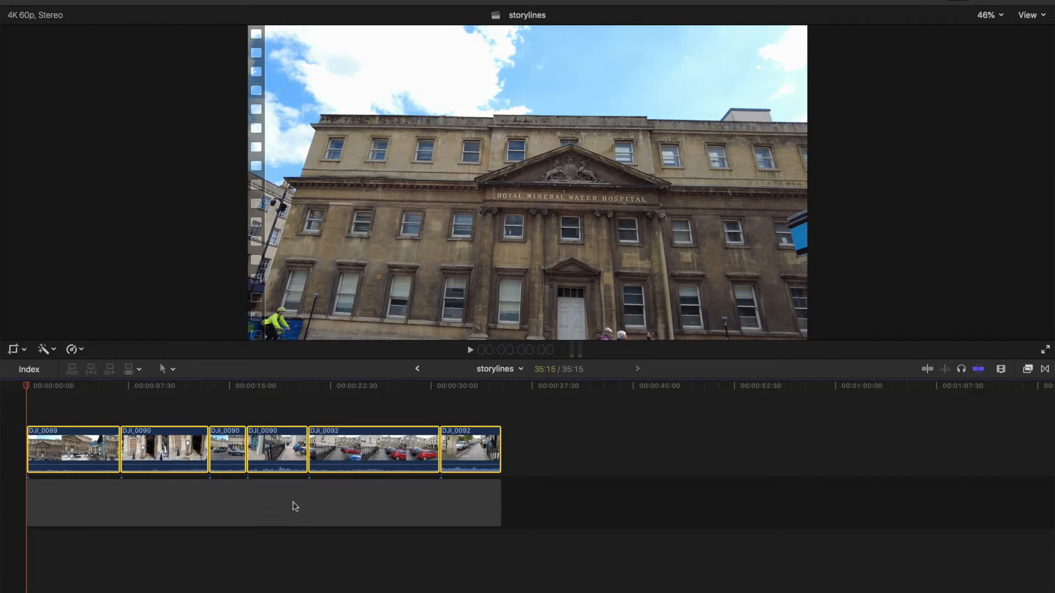
mouse_move(204, 427)
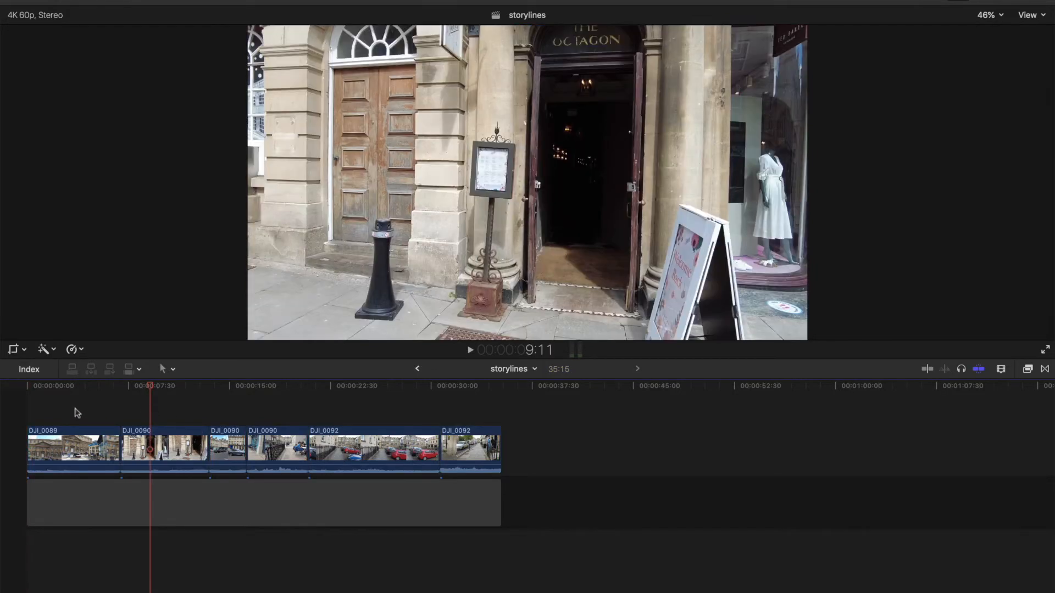
key(cmd+a)
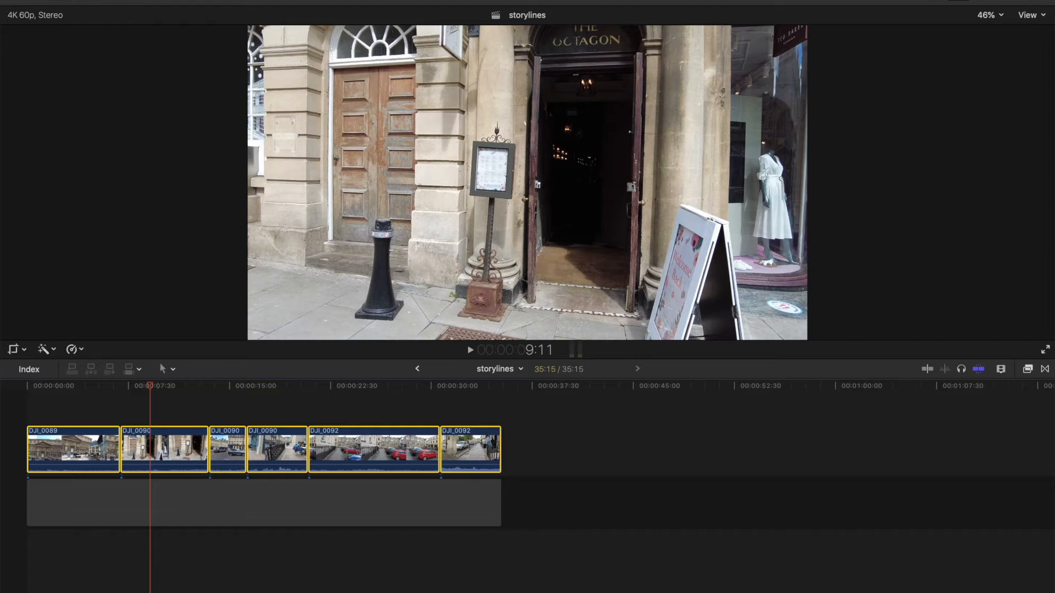
click(222, 4)
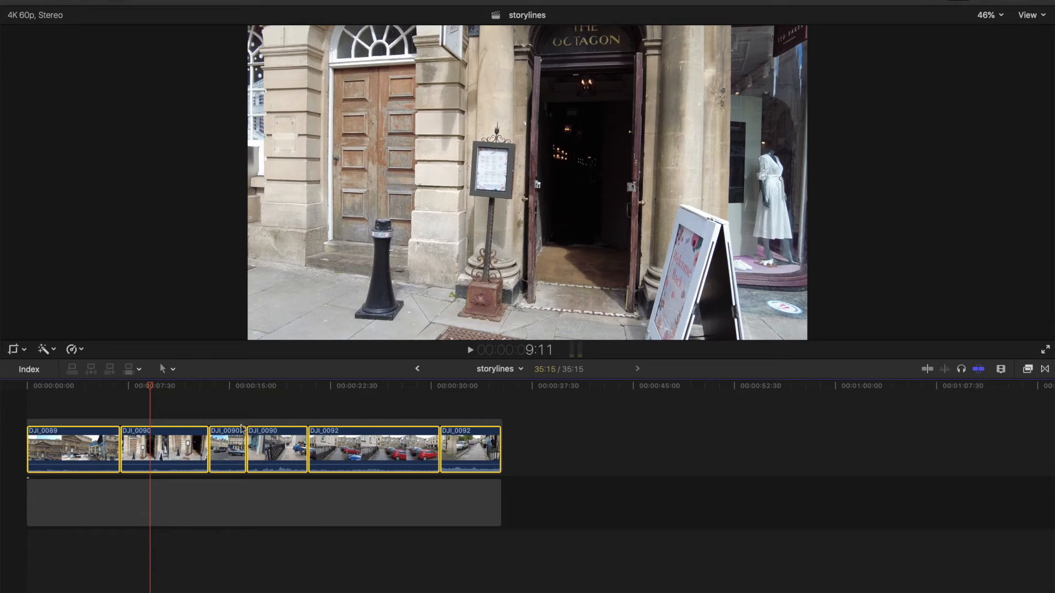
key(cmd+z)
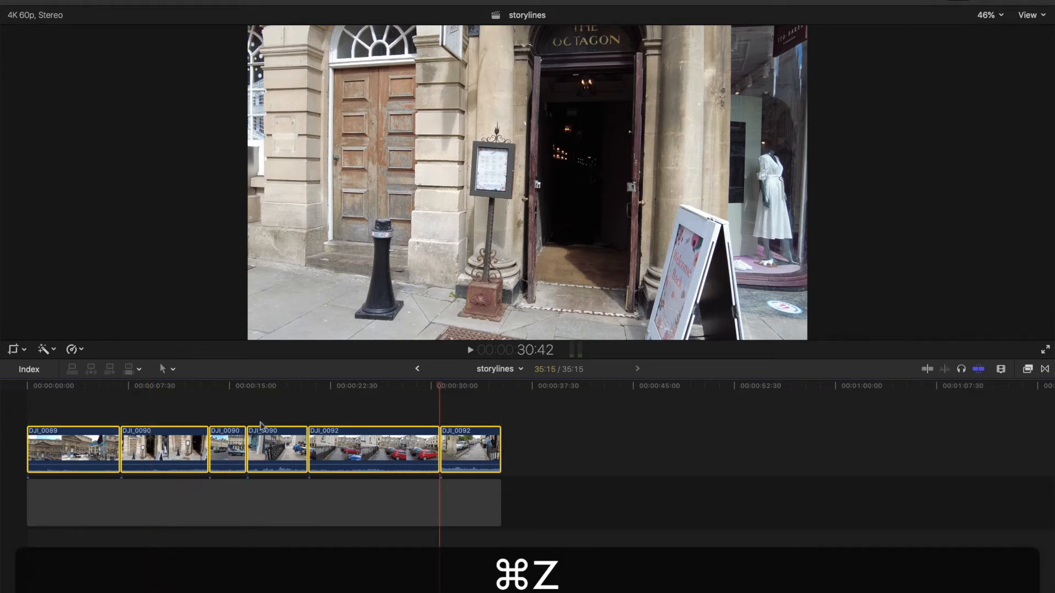
key(cmd+z)
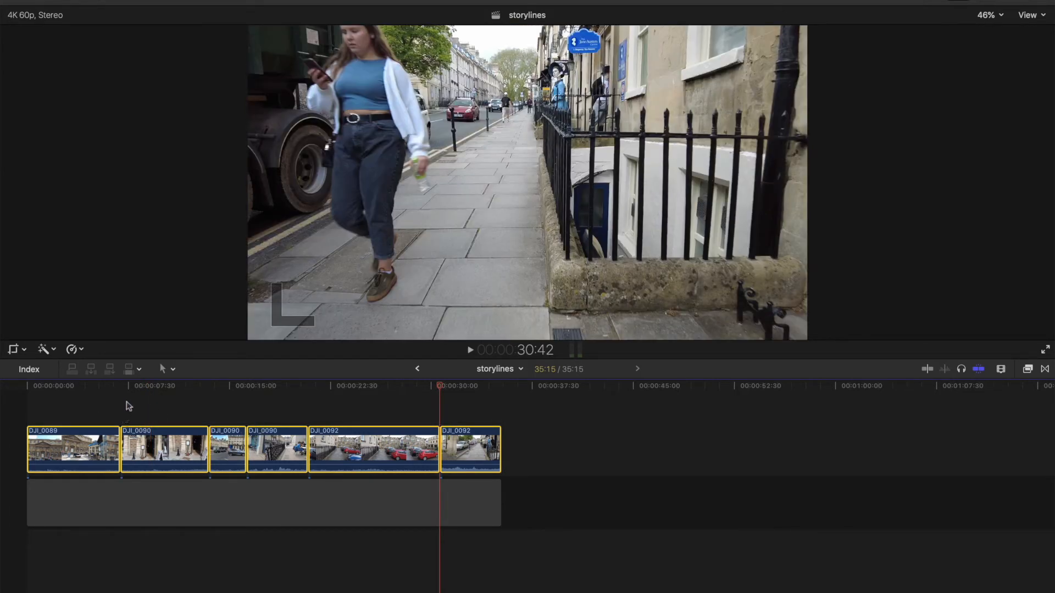
key(cmd)
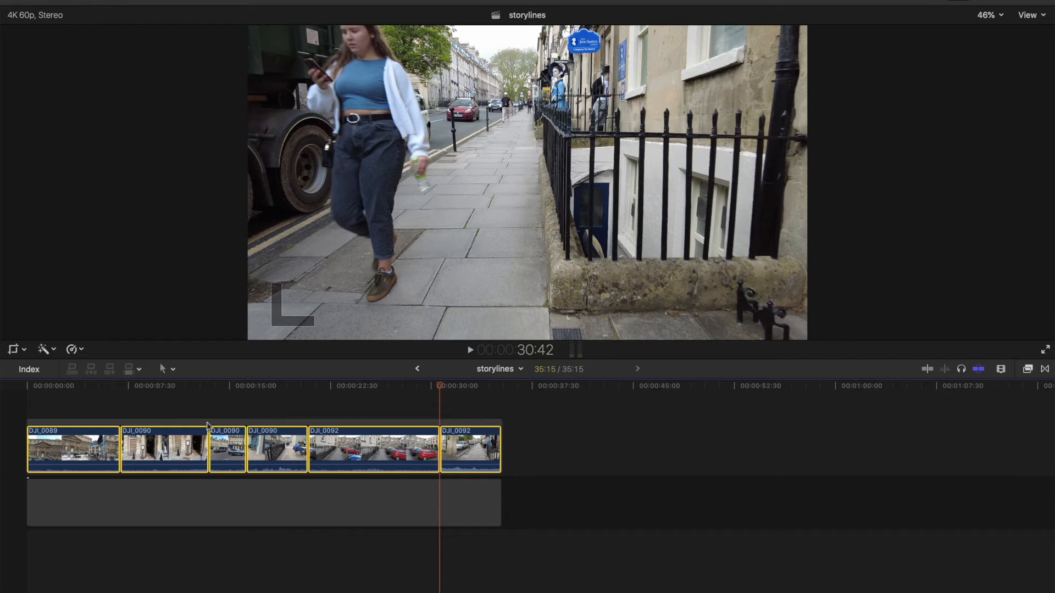
mouse_move(196, 426)
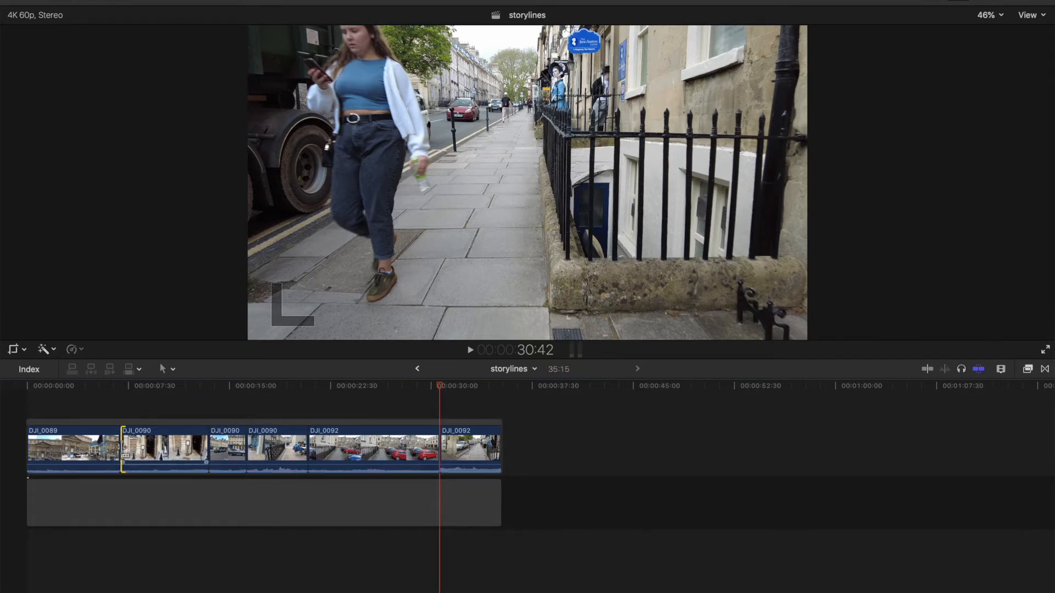
Delete the gap added inside the storyline, then select the first DJI_0092 clip and the storyline.
key(cmd+t)
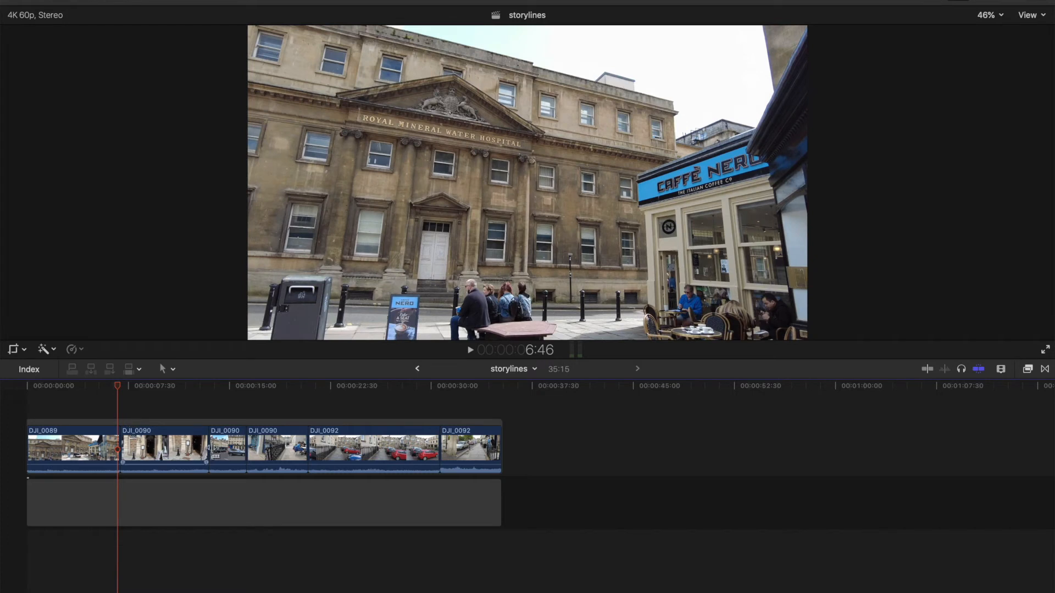
key(cmd+t)
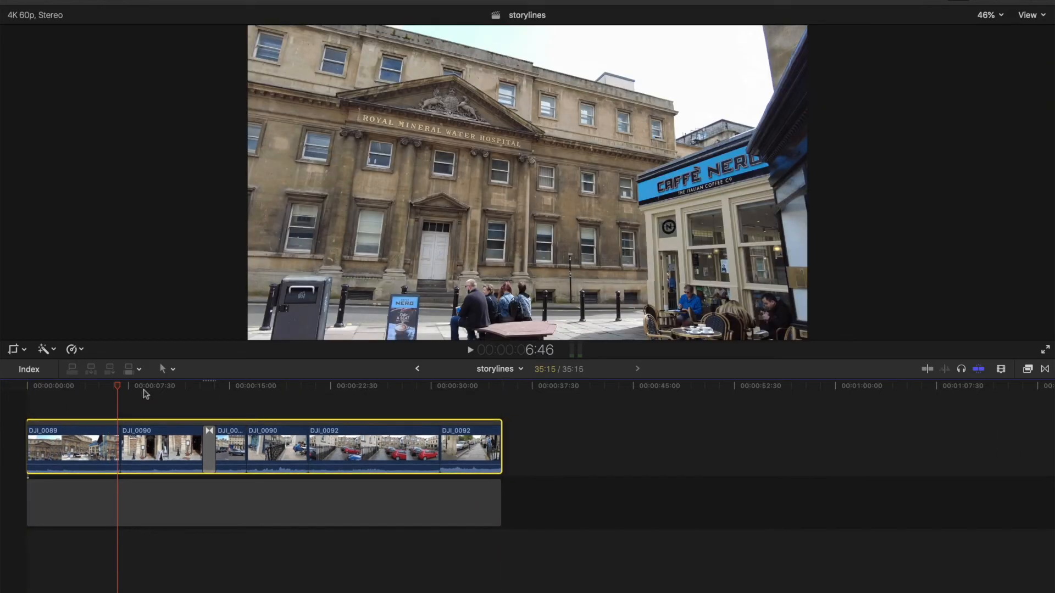
key(delete)
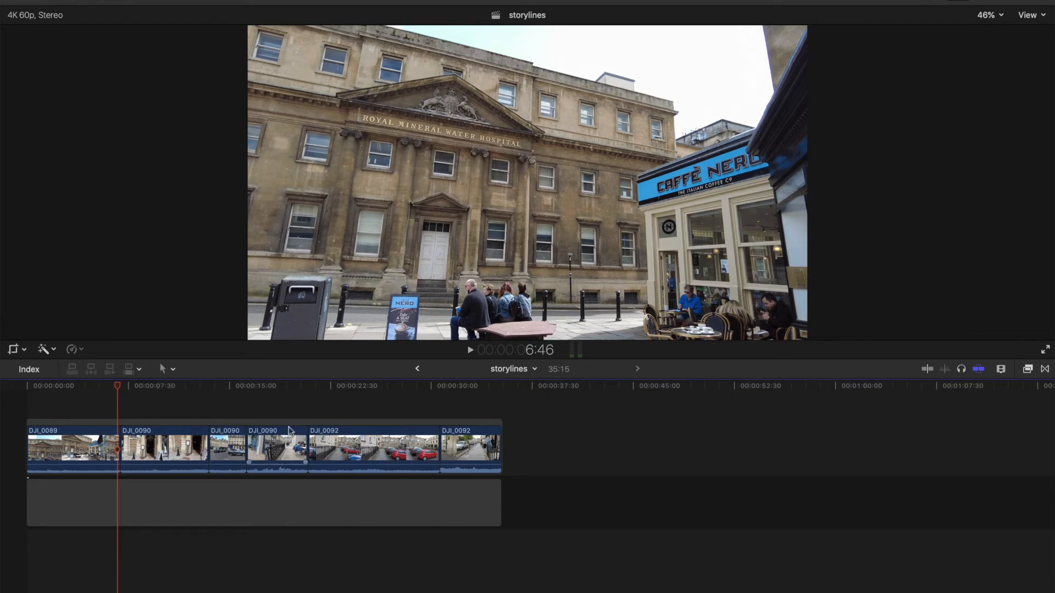
mouse_move(378, 406)
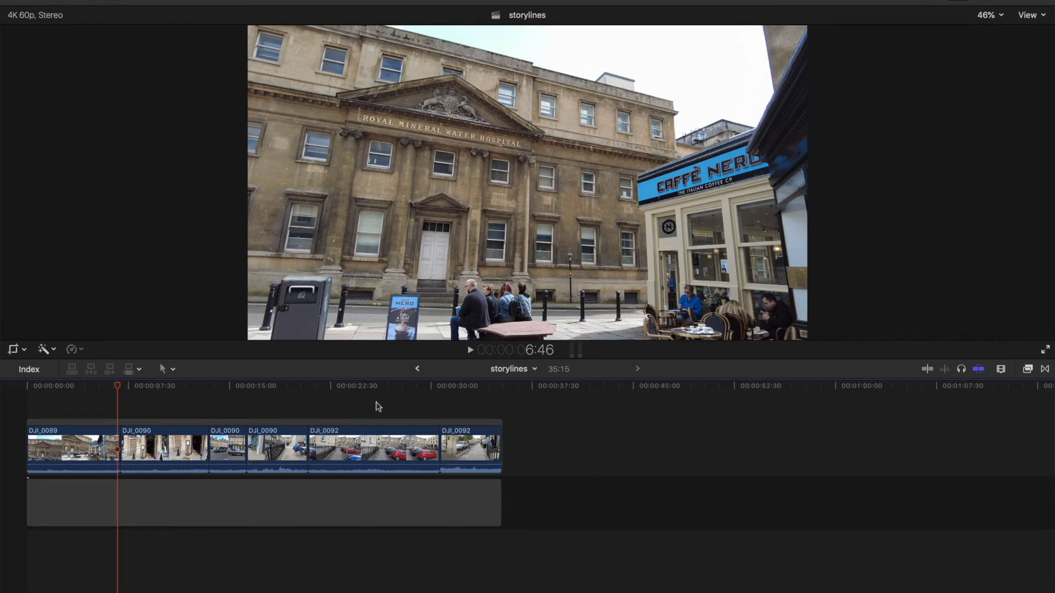
click(374, 449)
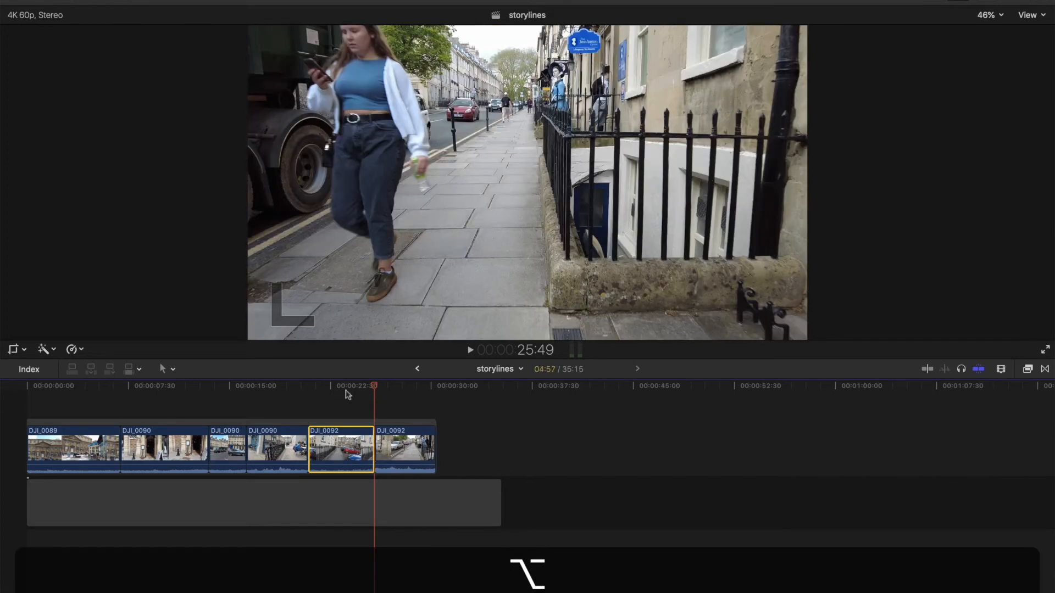
click(177, 385)
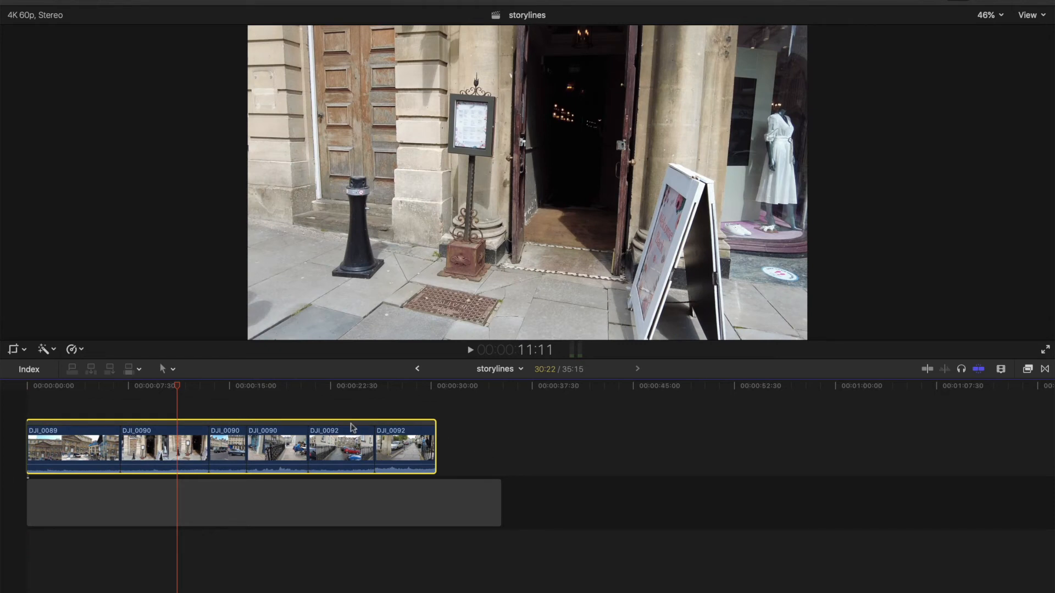
mouse_move(261, 429)
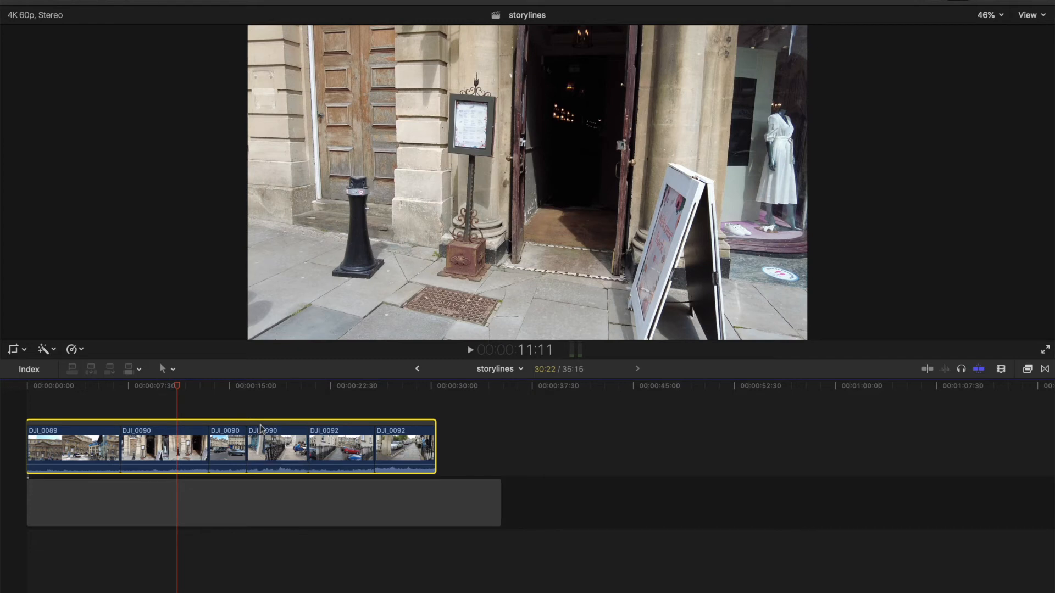
mouse_move(263, 428)
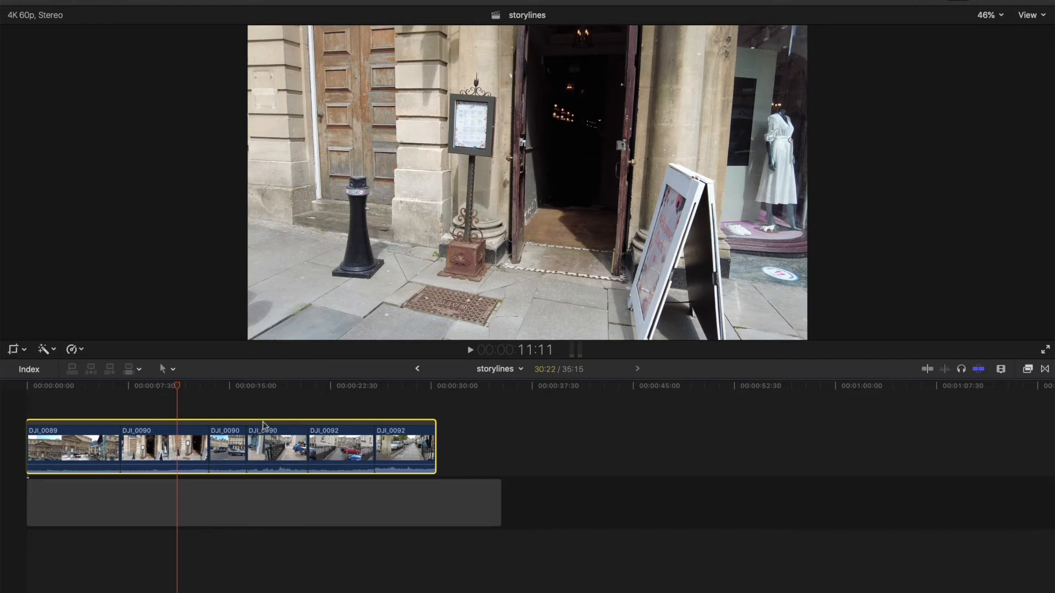
key(shift+cmd+g)
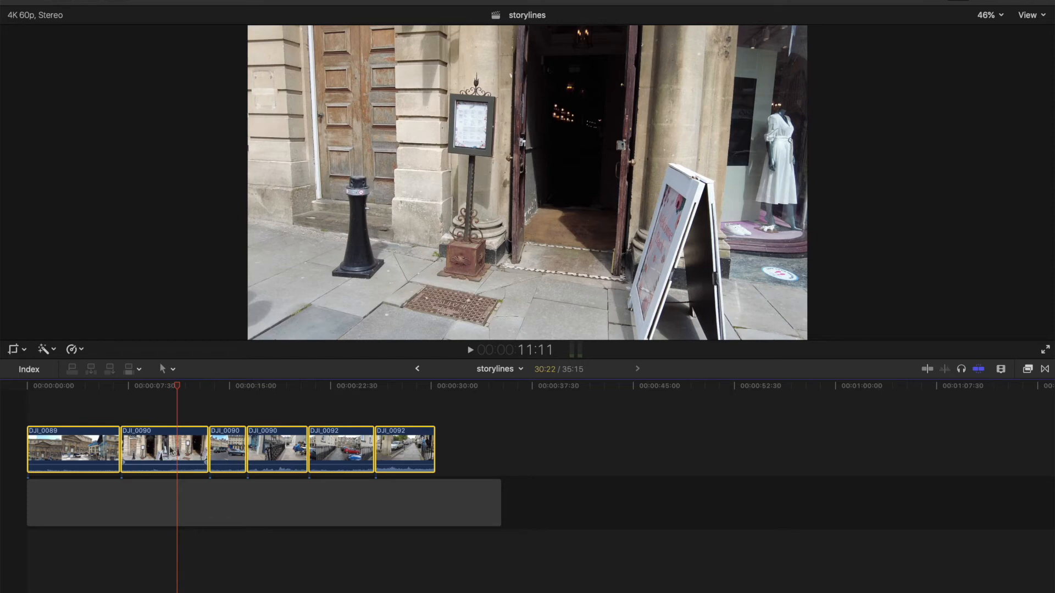
click(163, 449)
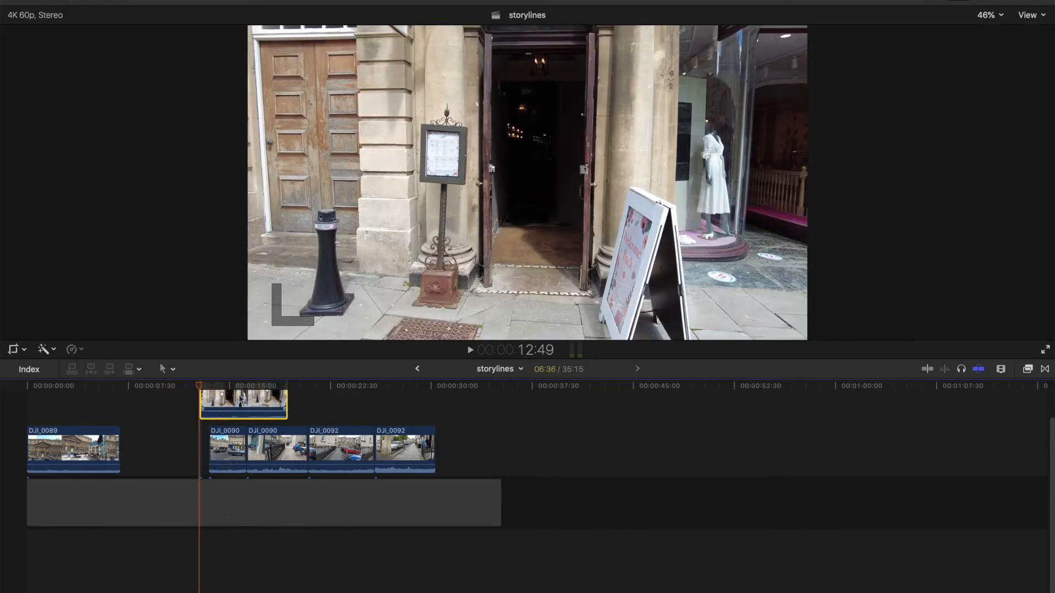
key(cmd+z)
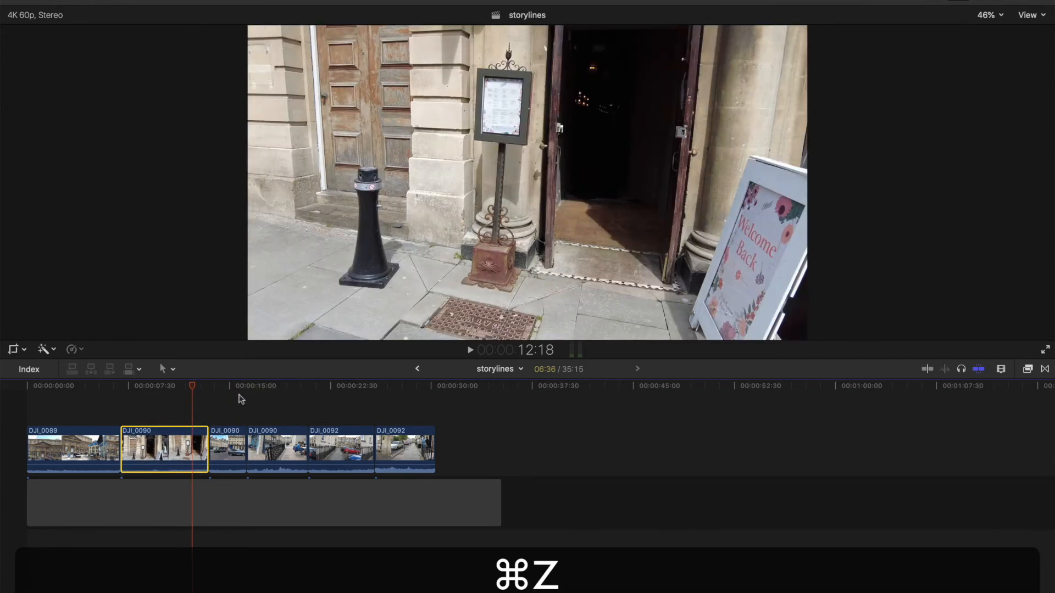
key(cmd+z)
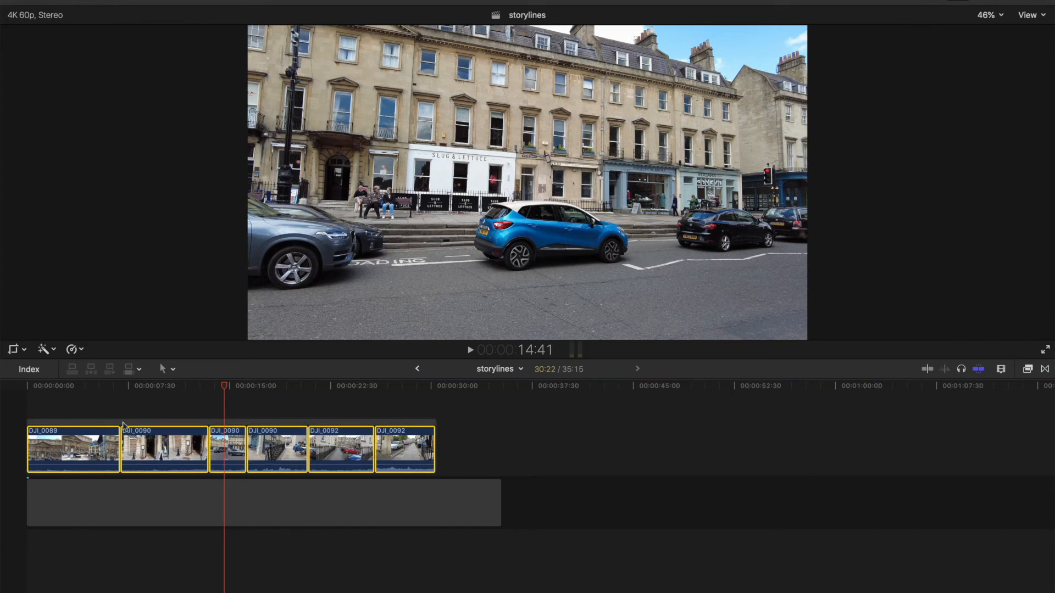
mouse_move(97, 425)
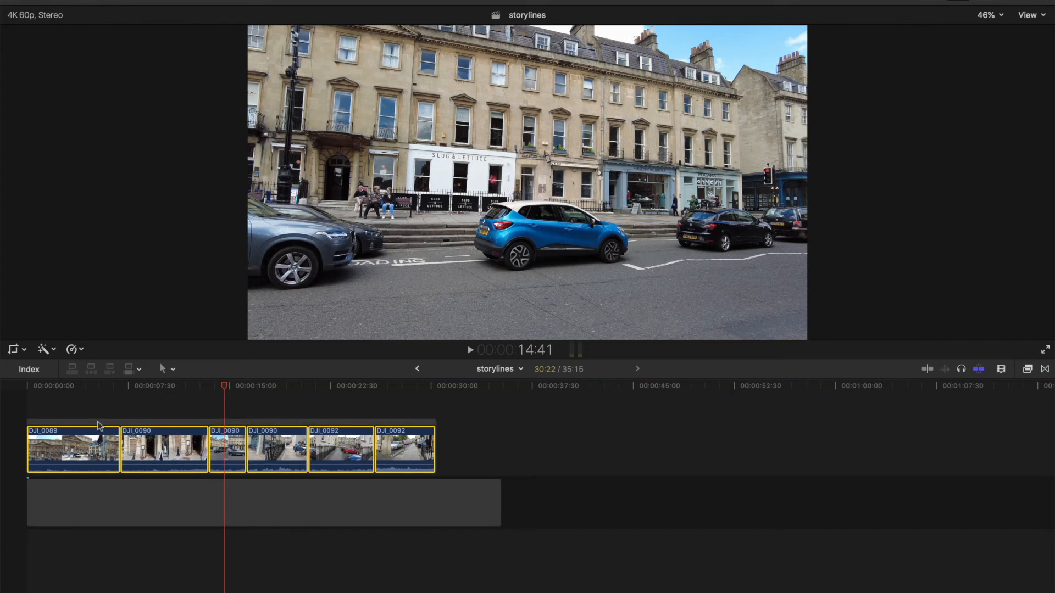
mouse_move(92, 425)
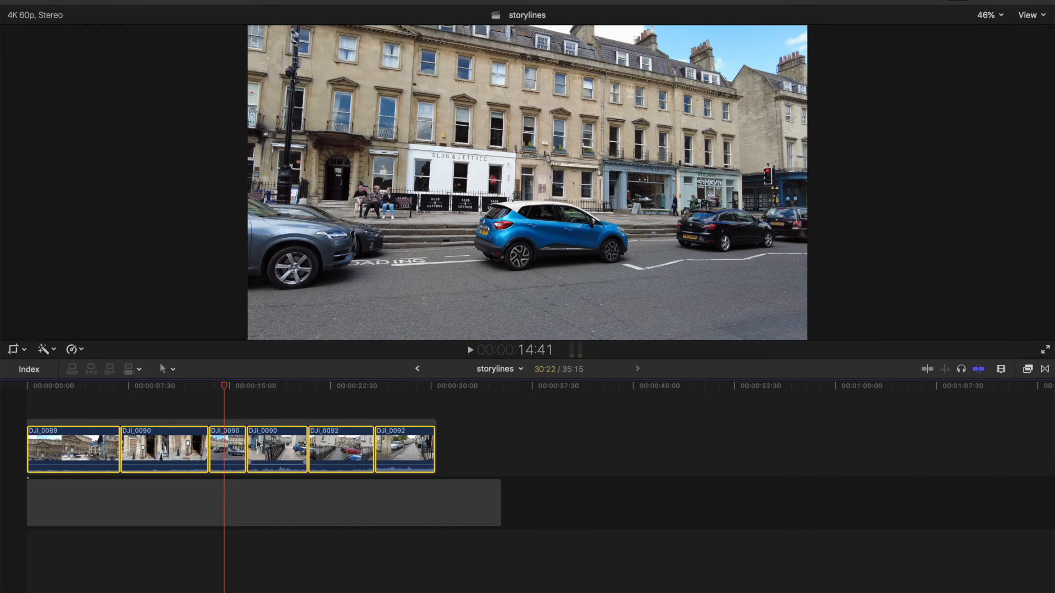
mouse_move(438, 454)
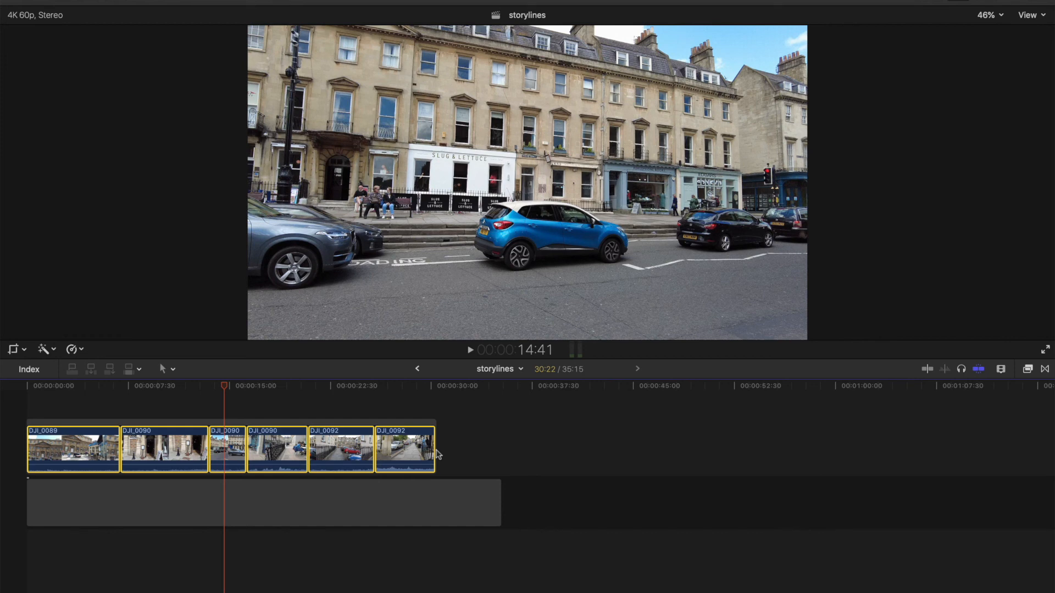
mouse_move(445, 449)
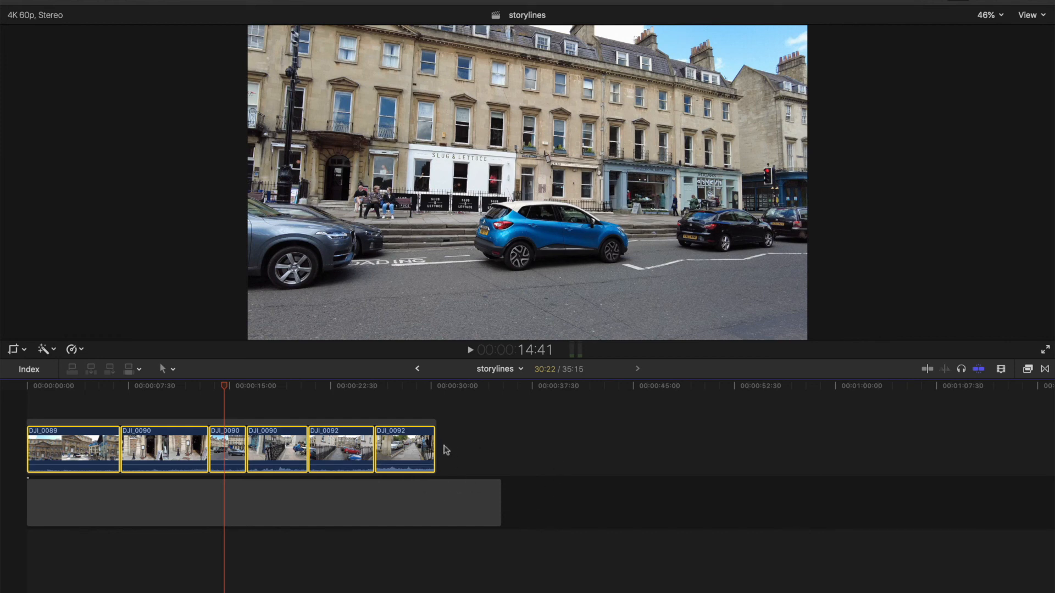